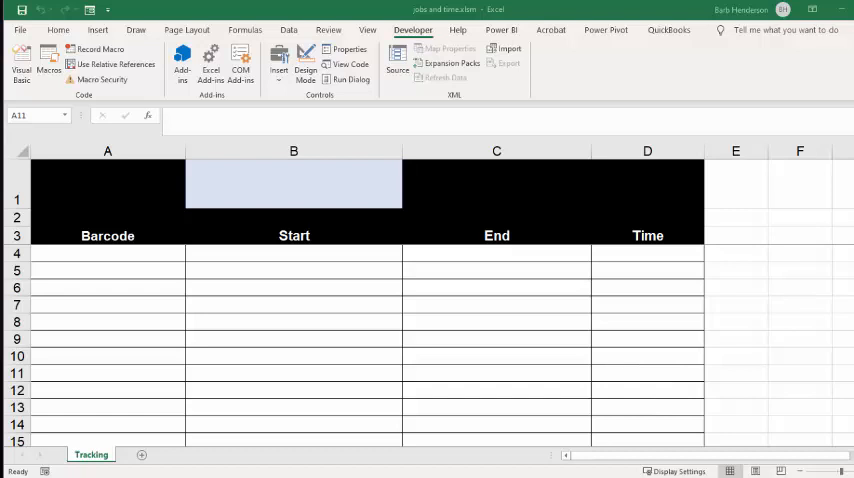
pyautogui.moveTo(350, 218)
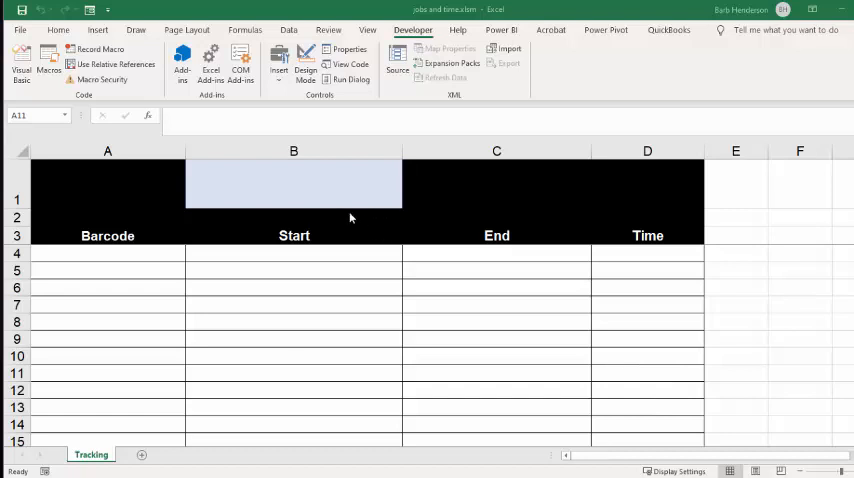
# Step: Enter barcode 3333 in cell B1 to record its start time
pyautogui.click(107, 373)
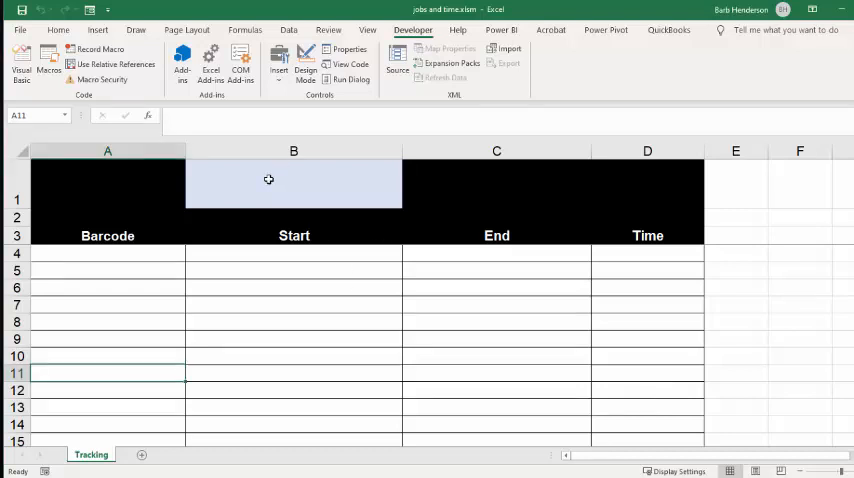
pyautogui.write('3333')
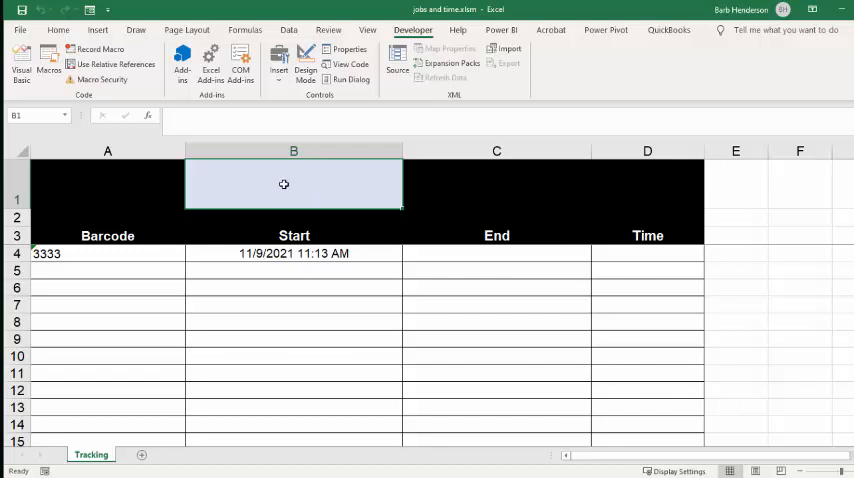
pyautogui.moveTo(282, 170)
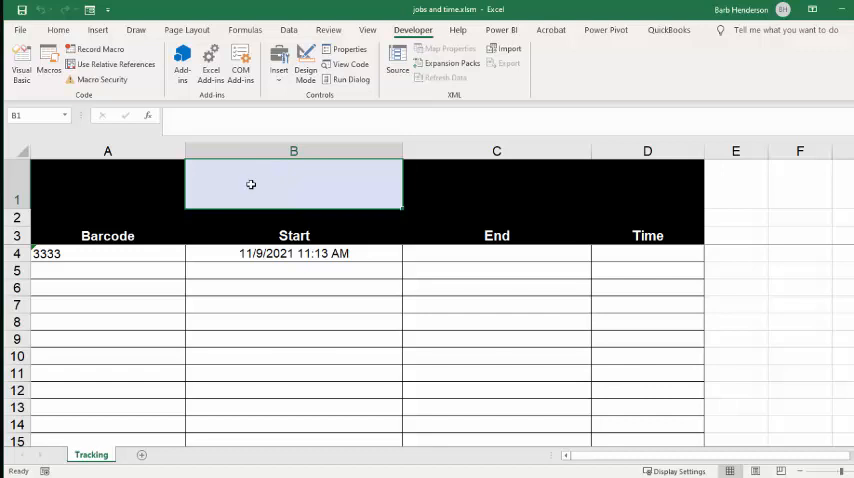
pyautogui.moveTo(278, 192)
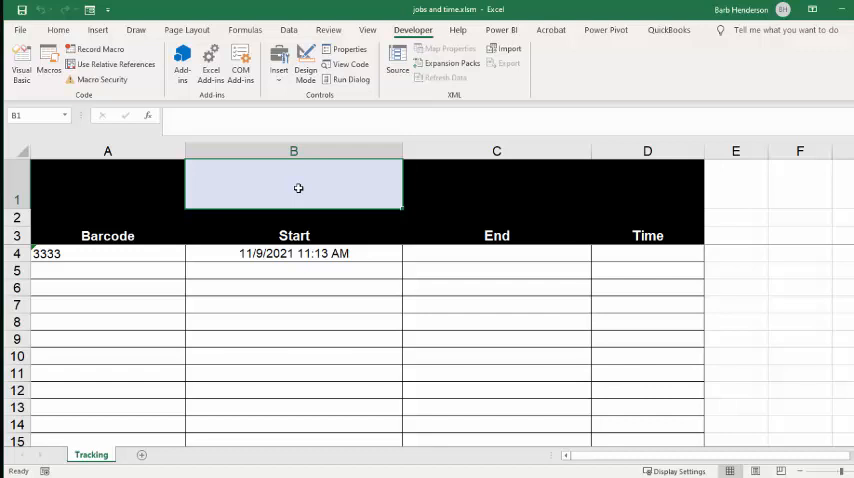
# Step: Log barcode 4444's start, then re-enter 3333 to record its end time
pyautogui.write('4444')
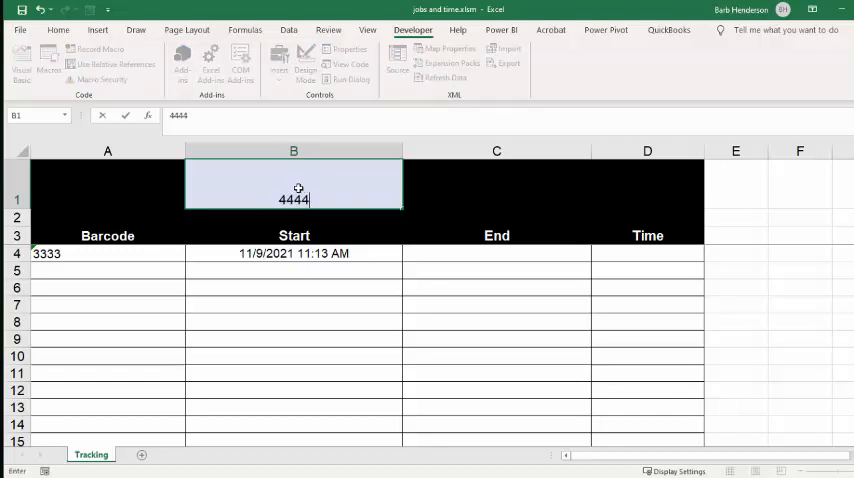
pyautogui.press('enter')
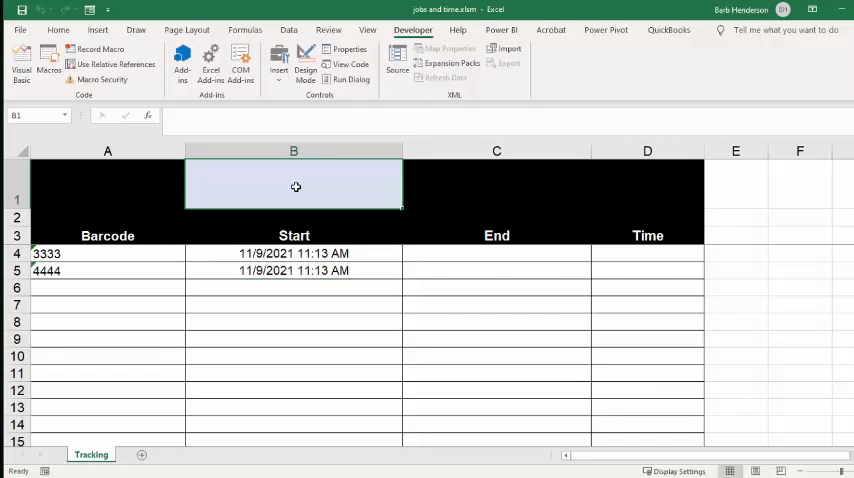
pyautogui.moveTo(313, 180)
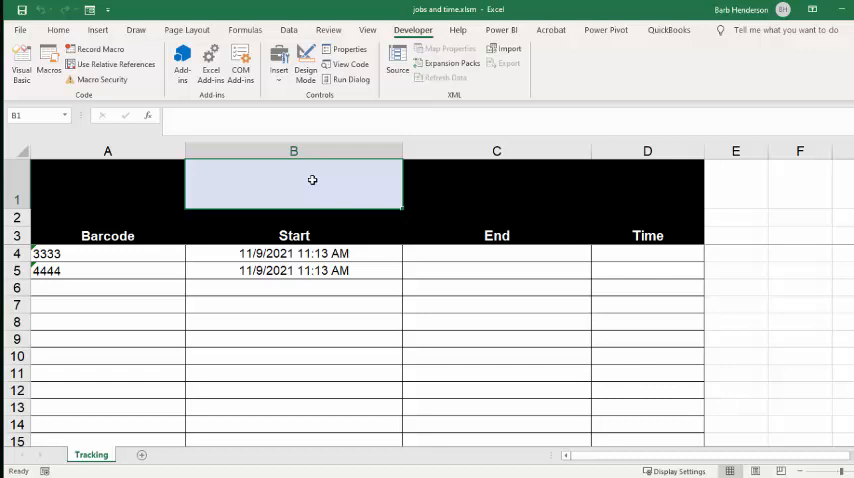
pyautogui.write('3333')
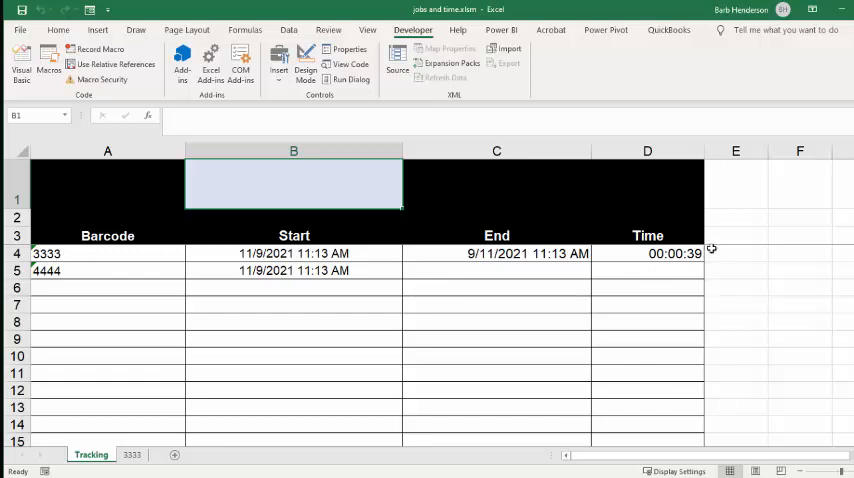
pyautogui.moveTo(87, 430)
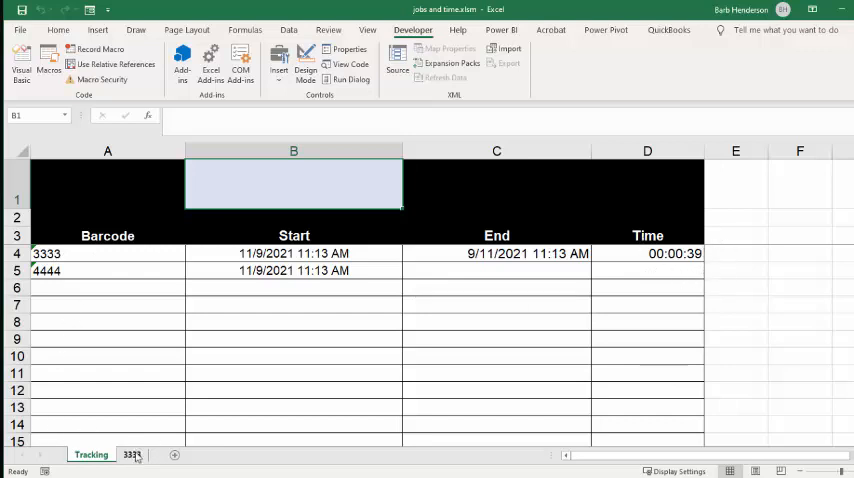
# Step: Check sheet 3333, then re-enter 3333 and finish barcode 4444
pyautogui.click(131, 454)
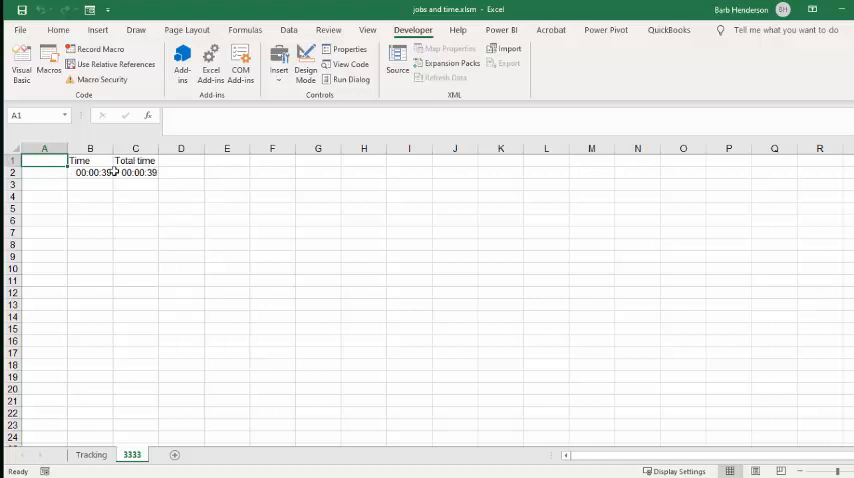
pyautogui.click(90, 454)
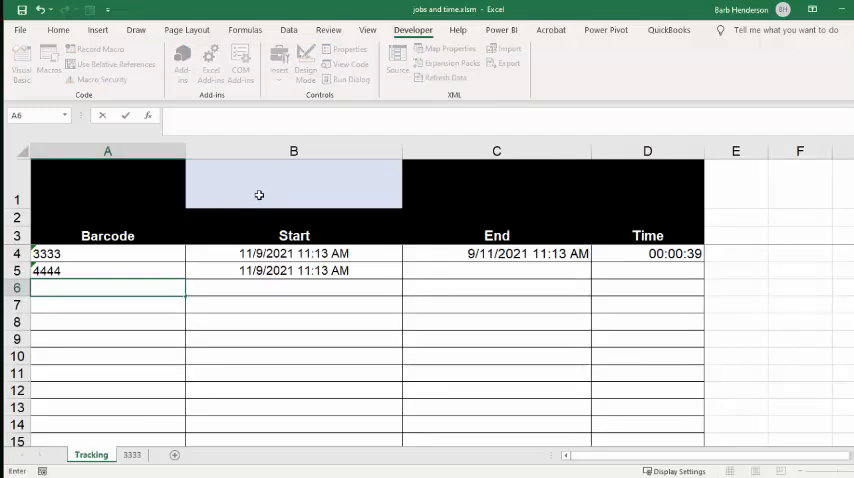
pyautogui.write('3333')
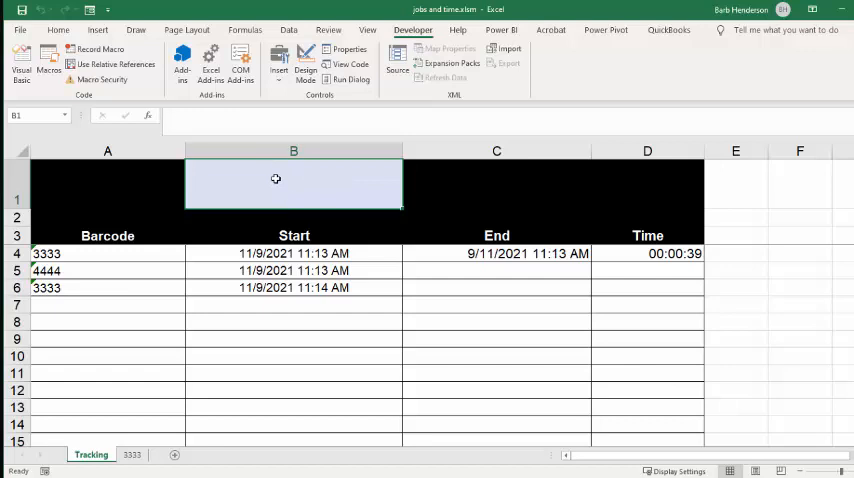
pyautogui.write('4444')
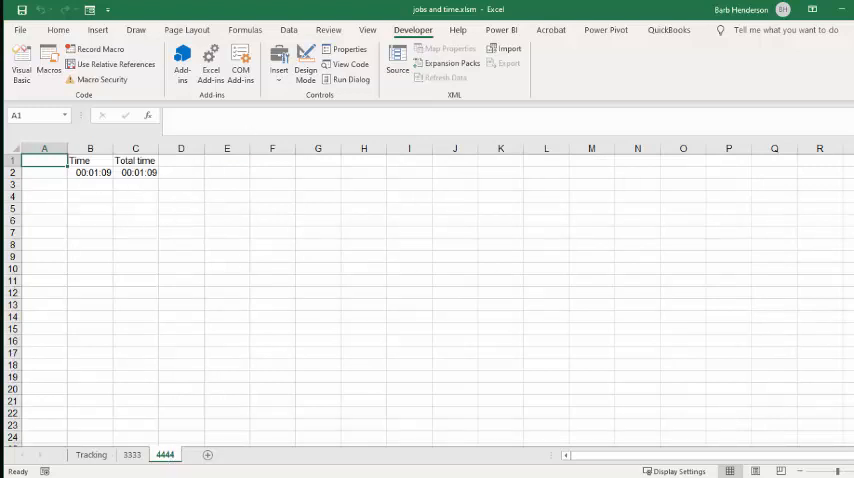
# Step: Re-enter 3333 on Tracking to end its session, then view sheet 3333
pyautogui.click(90, 454)
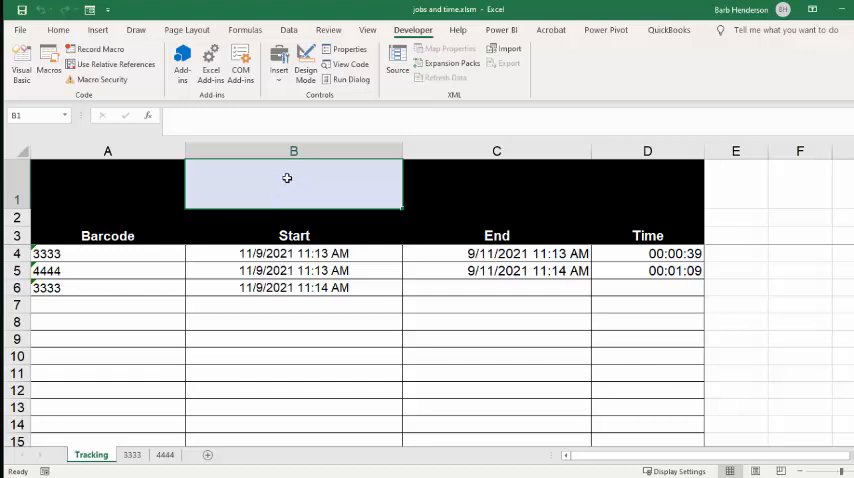
pyautogui.write('333')
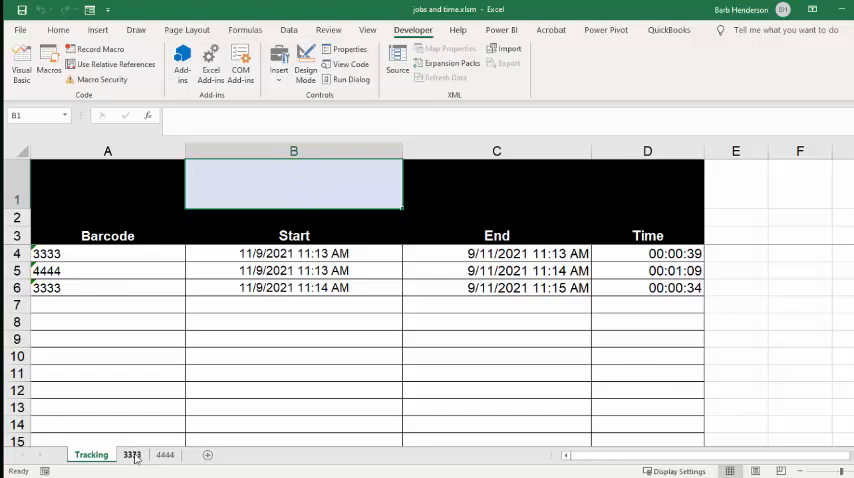
pyautogui.click(131, 454)
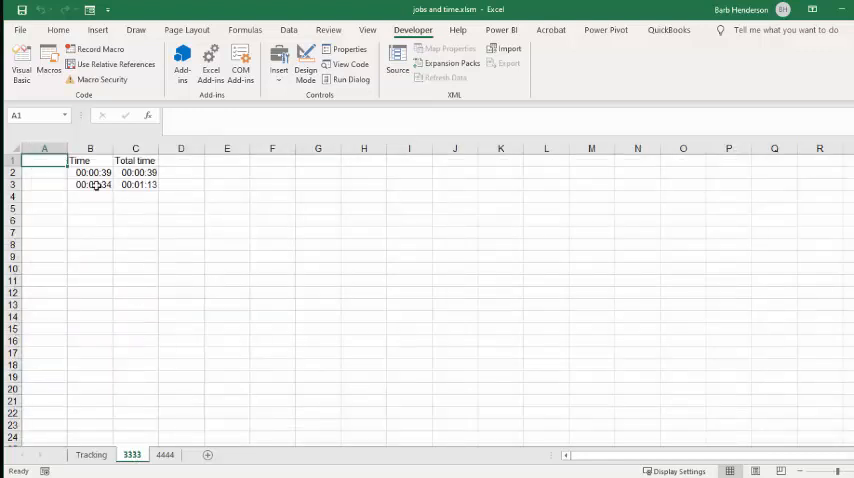
pyautogui.moveTo(58, 189)
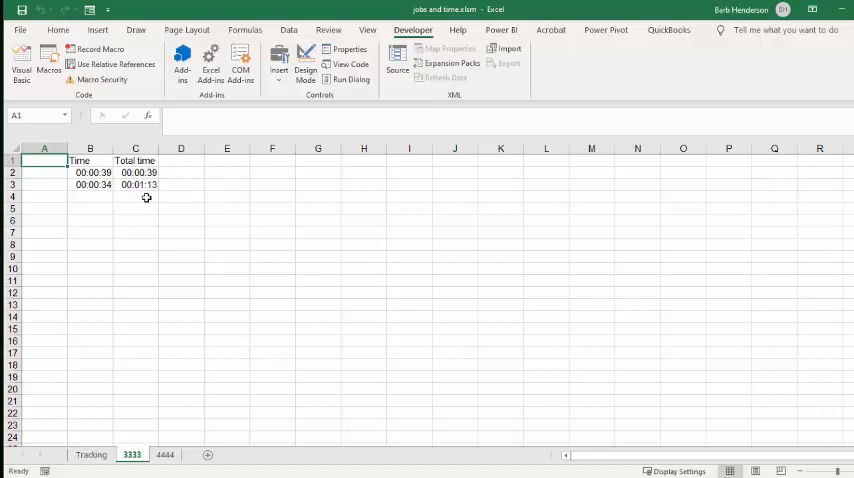
pyautogui.moveTo(135, 161)
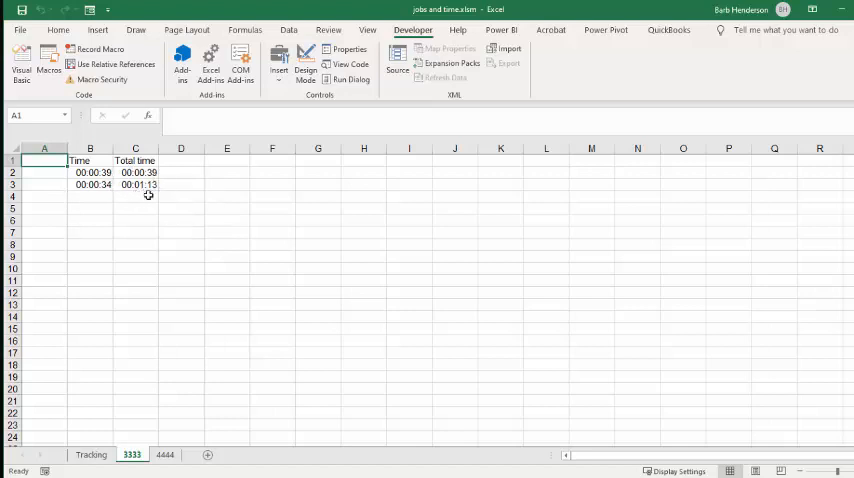
pyautogui.moveTo(169, 204)
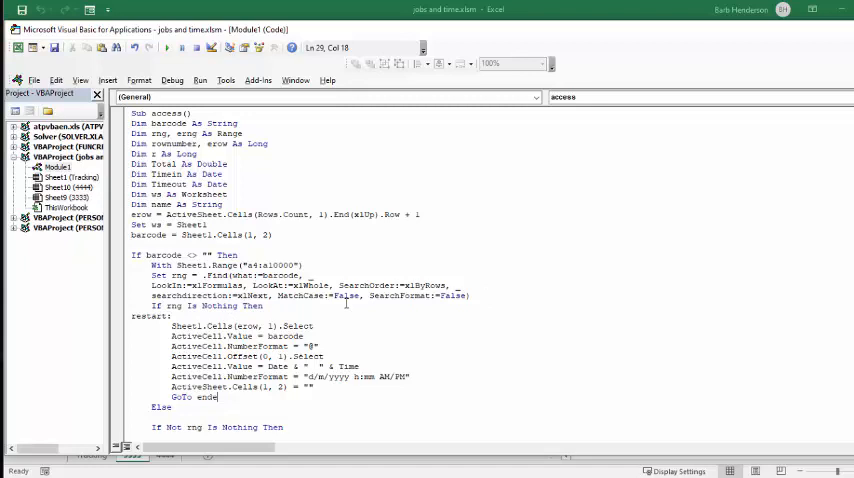
pyautogui.scroll(-3)
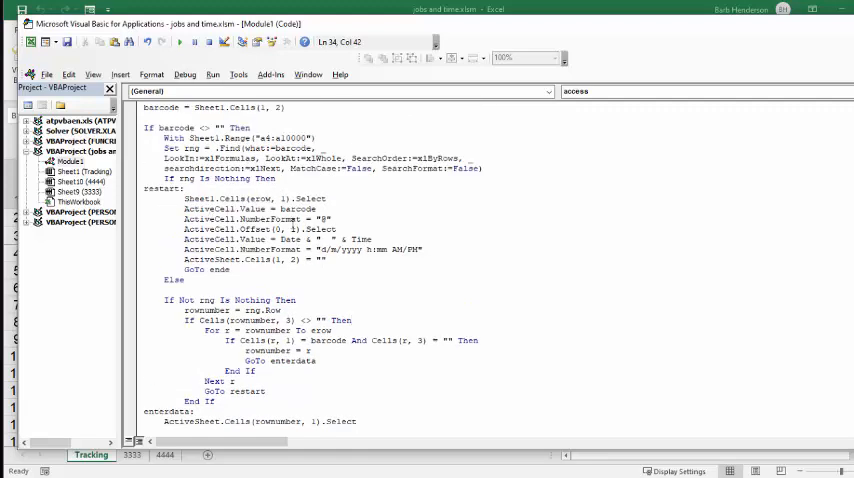
pyautogui.scroll(-3)
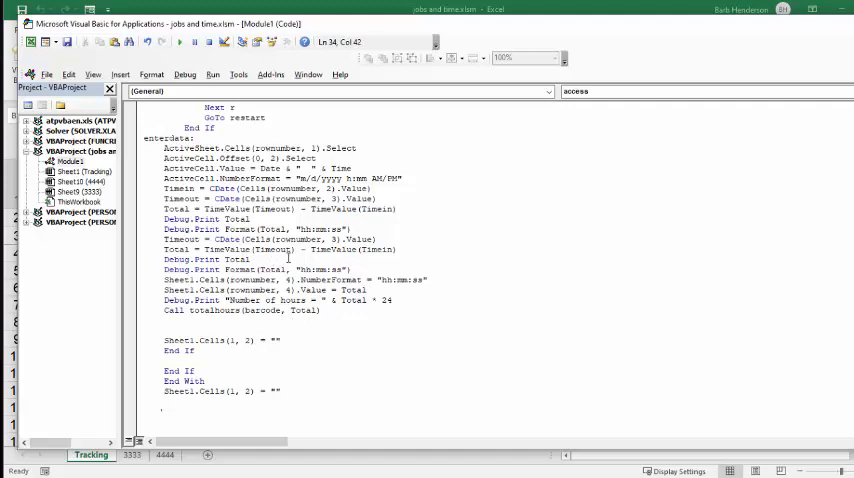
pyautogui.scroll(-3)
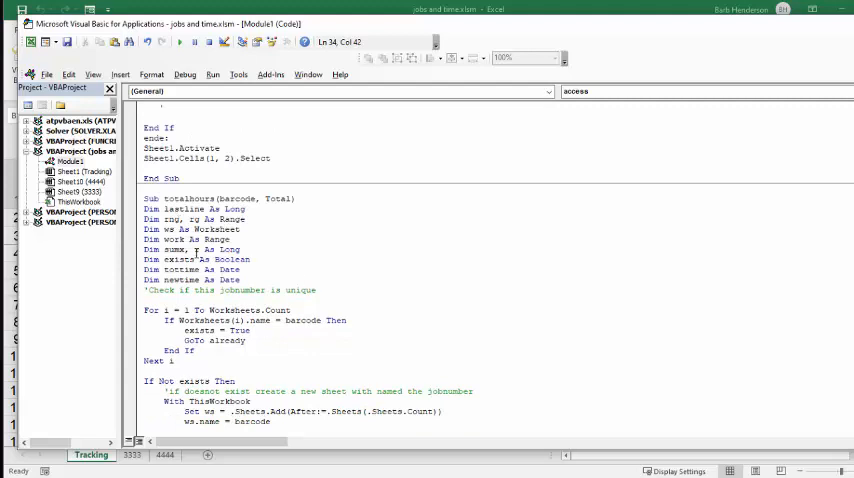
pyautogui.scroll(-3)
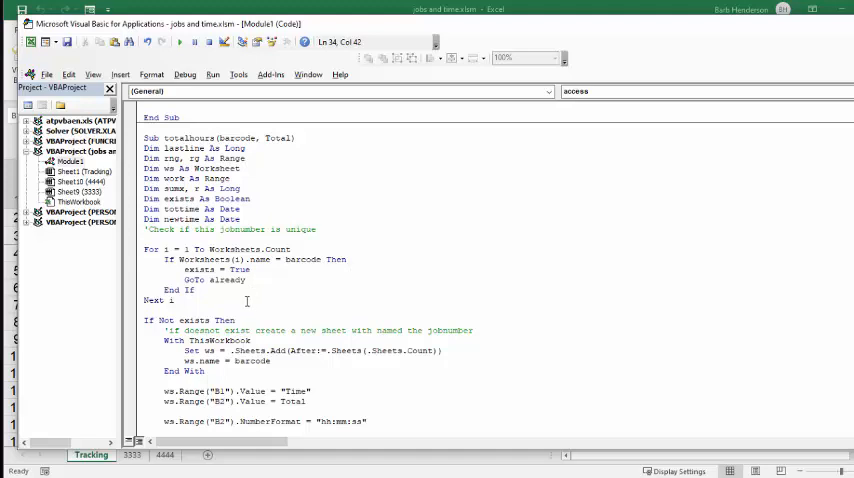
pyautogui.scroll(-3)
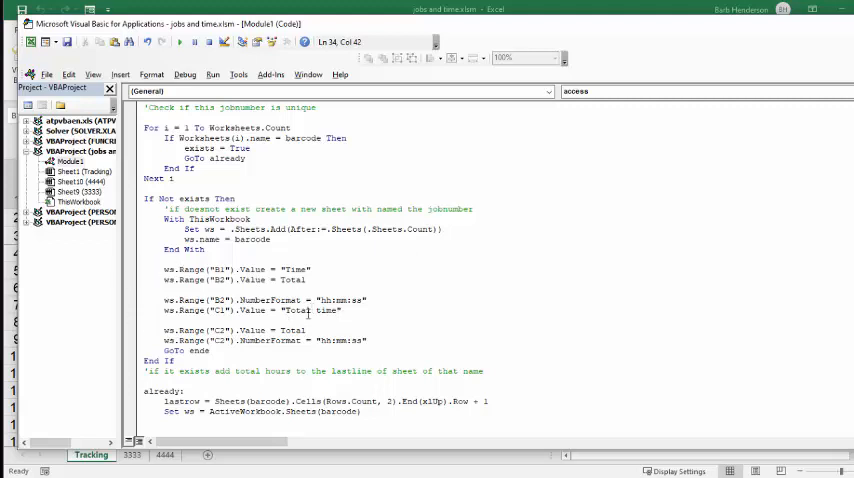
pyautogui.scroll(-3)
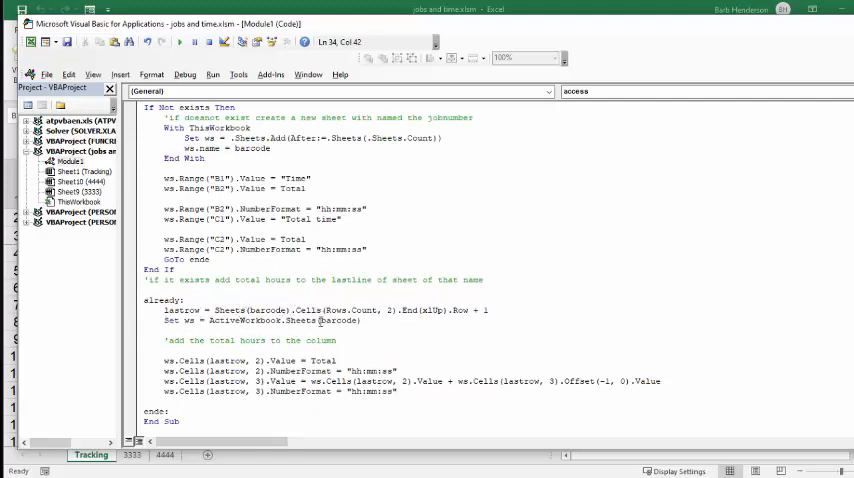
pyautogui.scroll(-3)
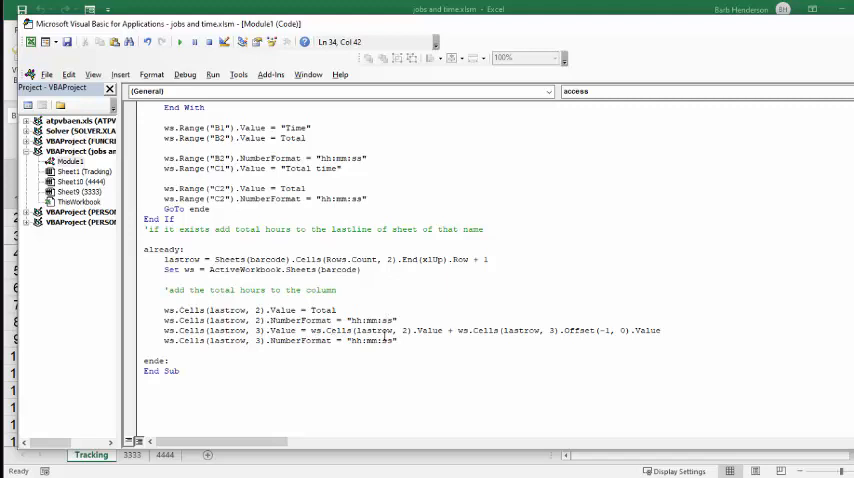
pyautogui.moveTo(590, 341)
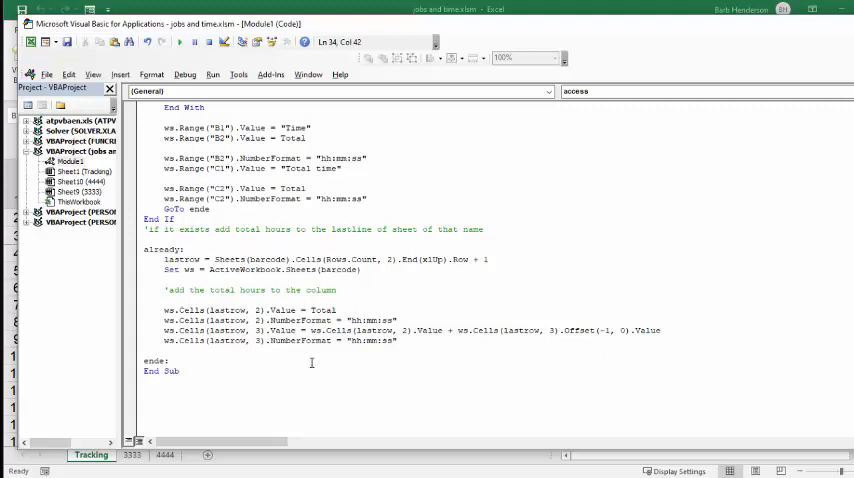
pyautogui.moveTo(407, 343)
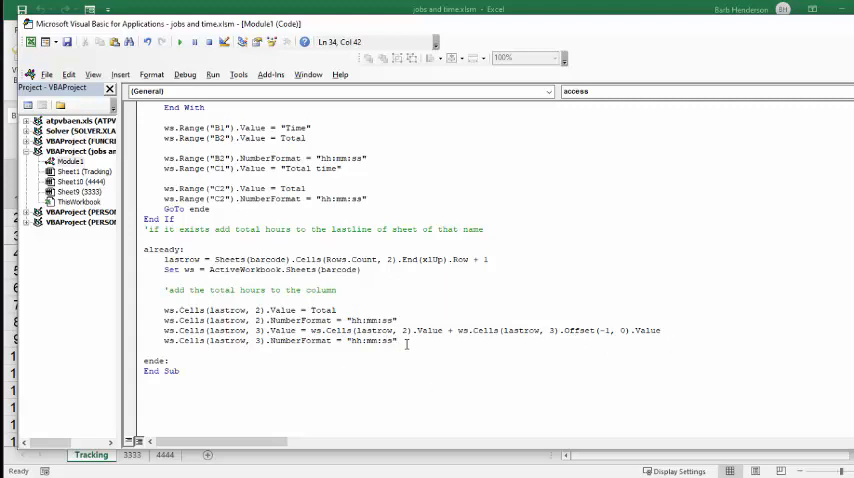